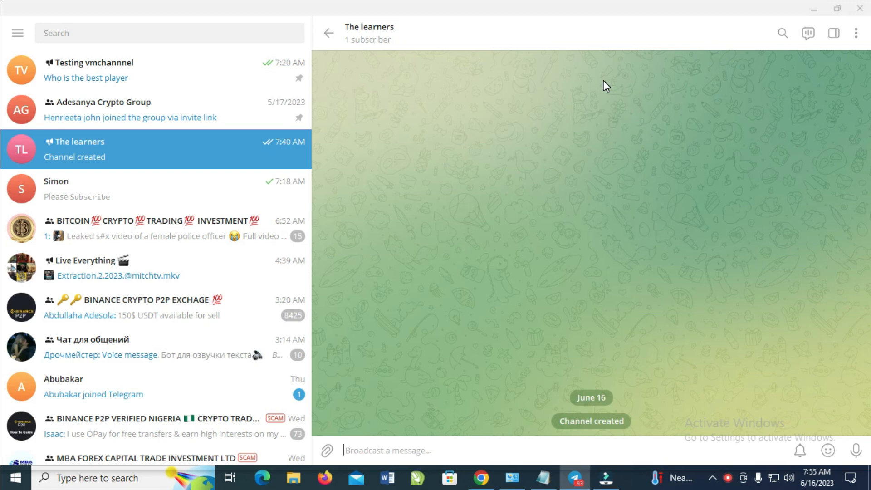
mouse_move(402, 119)
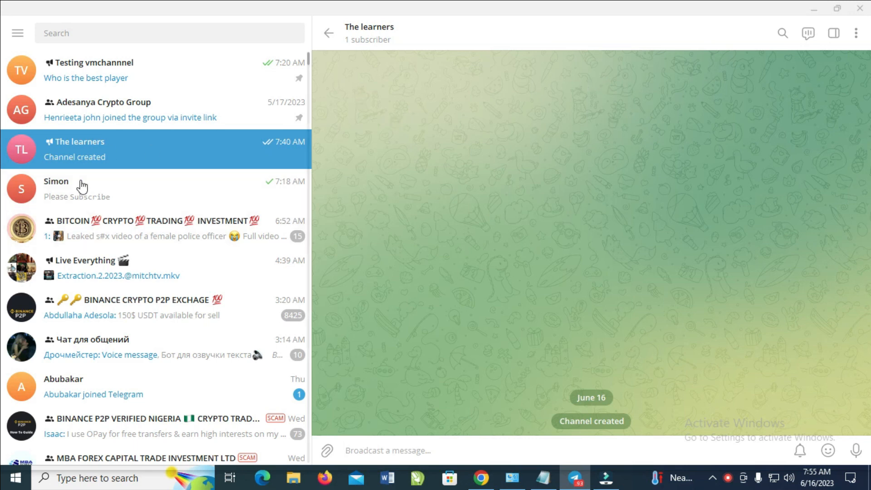
mouse_move(270, 139)
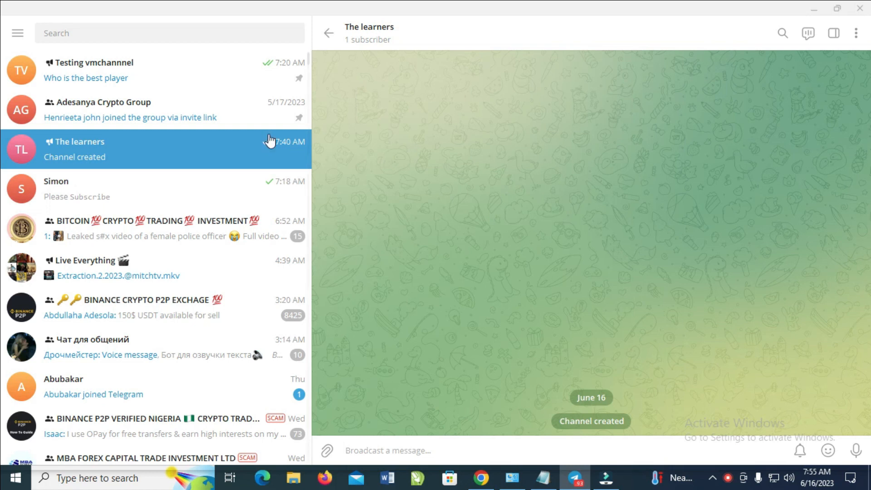
mouse_move(18, 33)
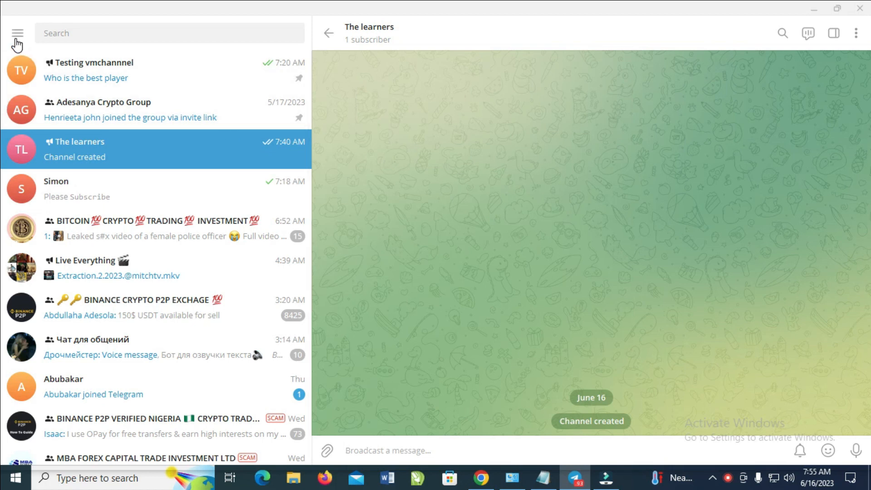
Step: Reveal the account side menu with New Group, Contacts and Settings options
left_click(17, 33)
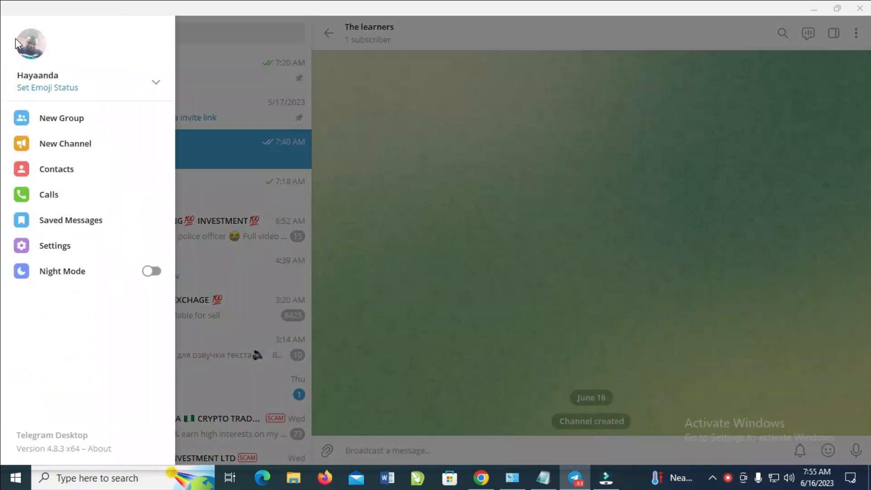
mouse_move(54, 245)
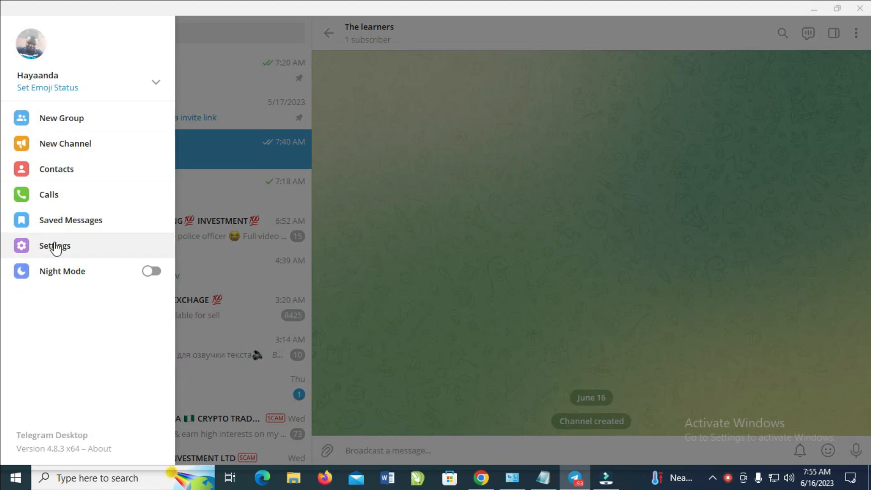
Step: Enter the account Settings where the profile photo can be changed
left_click(55, 245)
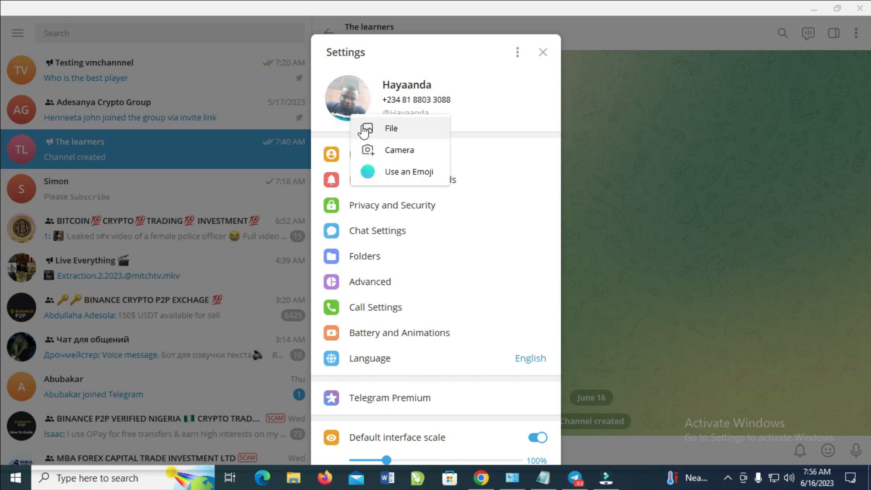
mouse_move(397, 136)
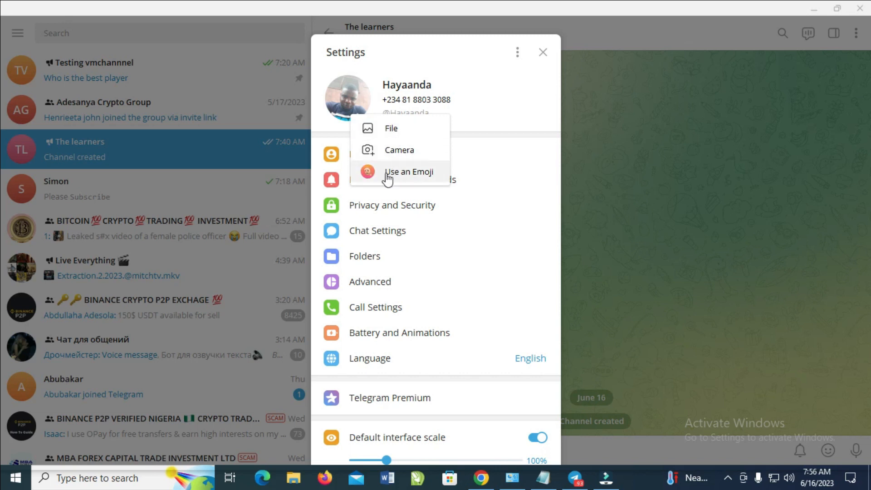
mouse_move(392, 128)
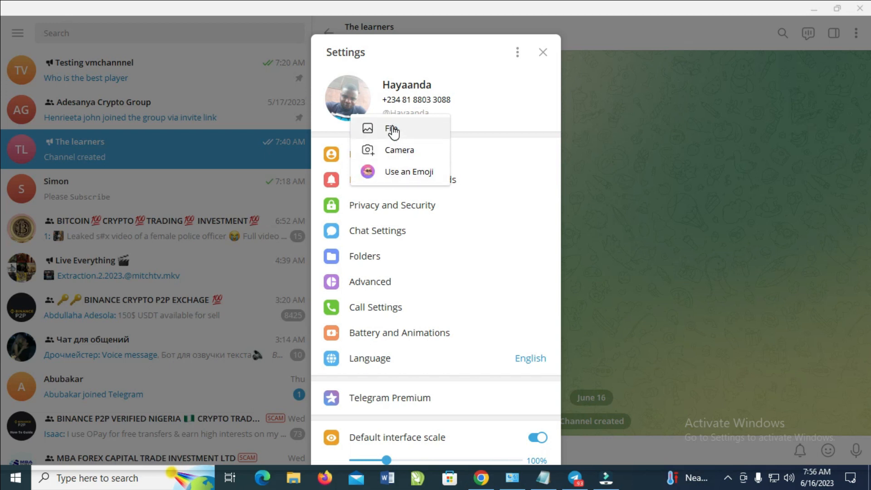
left_click(393, 128)
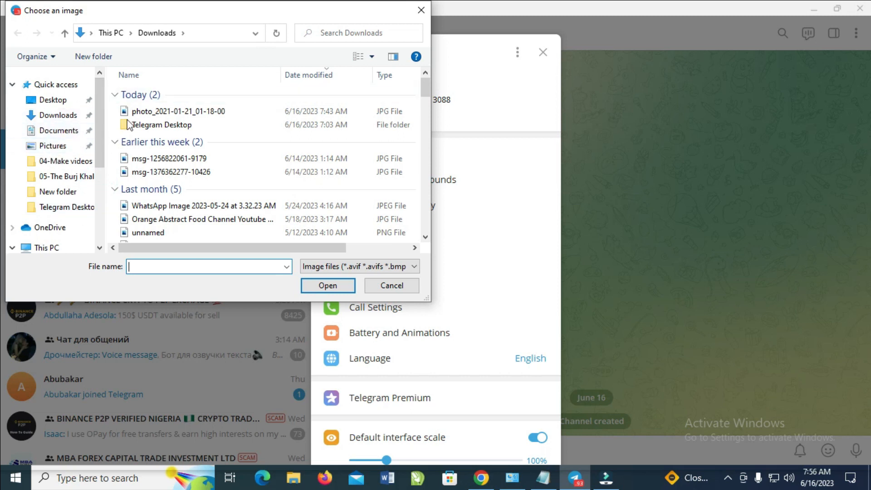
left_click(170, 171)
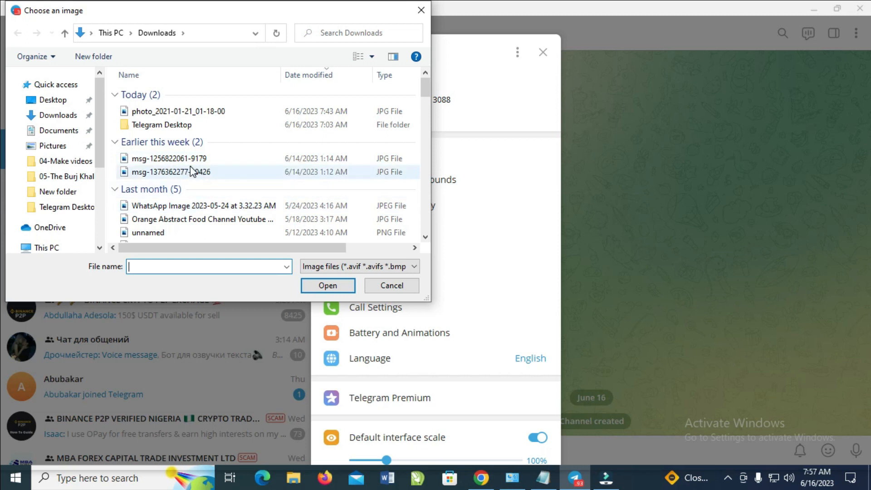
mouse_move(180, 161)
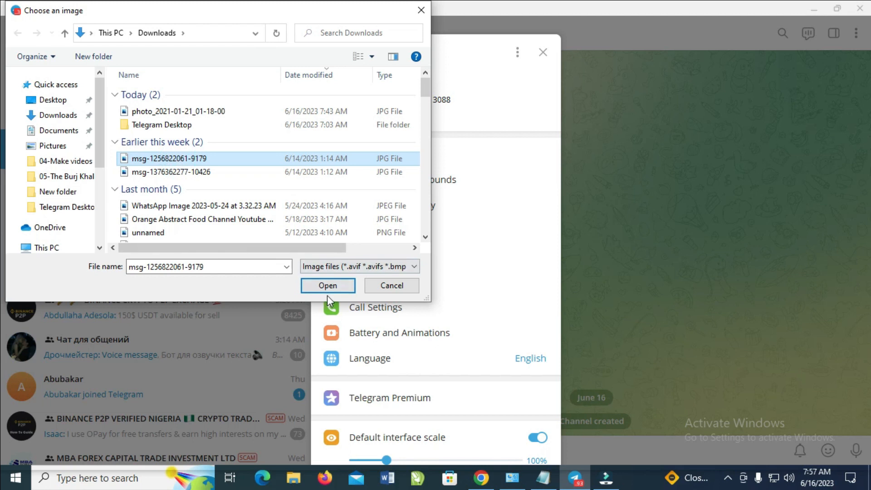
left_click(327, 285)
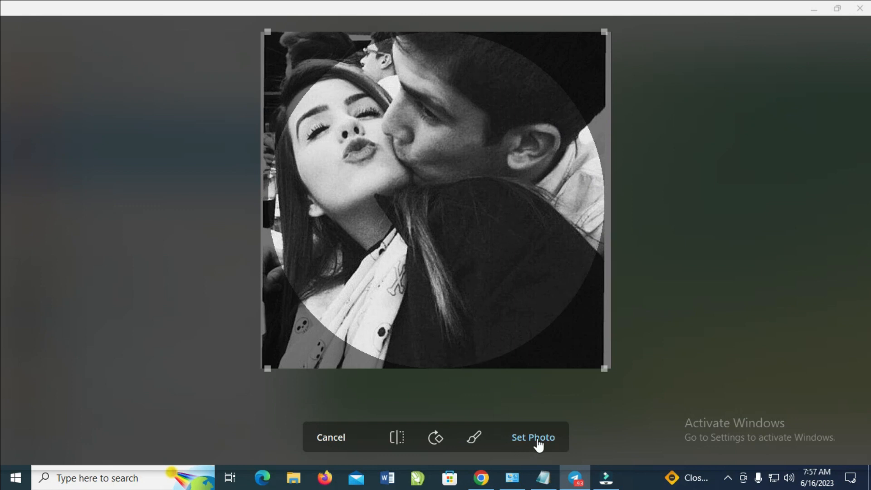
Step: Set the cropped black-and-white image as the profile picture and leave Settings
left_click(532, 438)
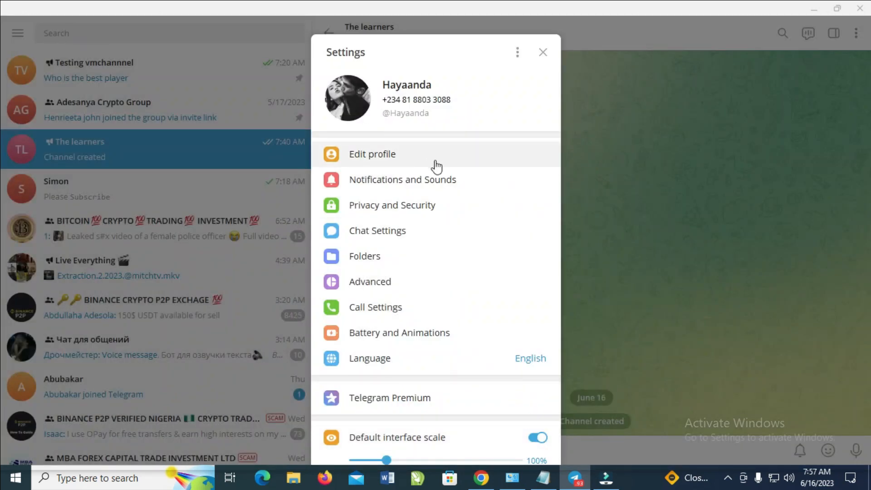
left_click(543, 52)
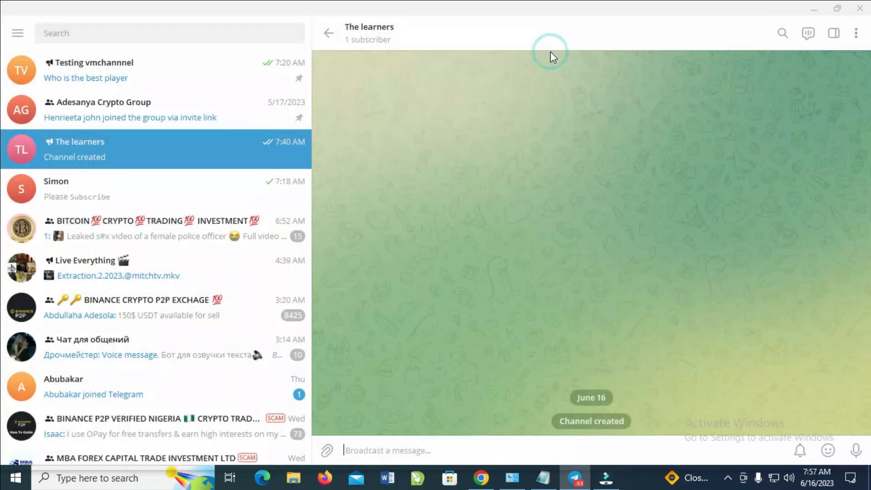
Step: Check the new black-and-white avatar above the account name in the side menu
left_click(17, 32)
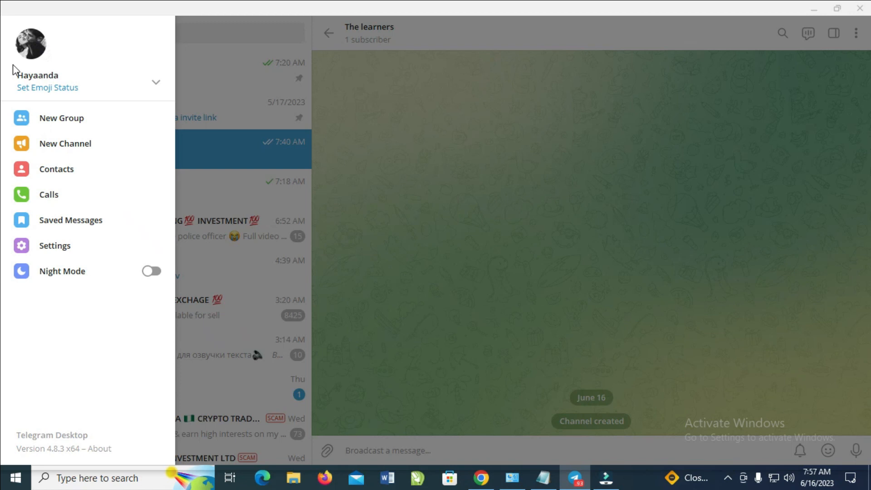
mouse_move(392, 155)
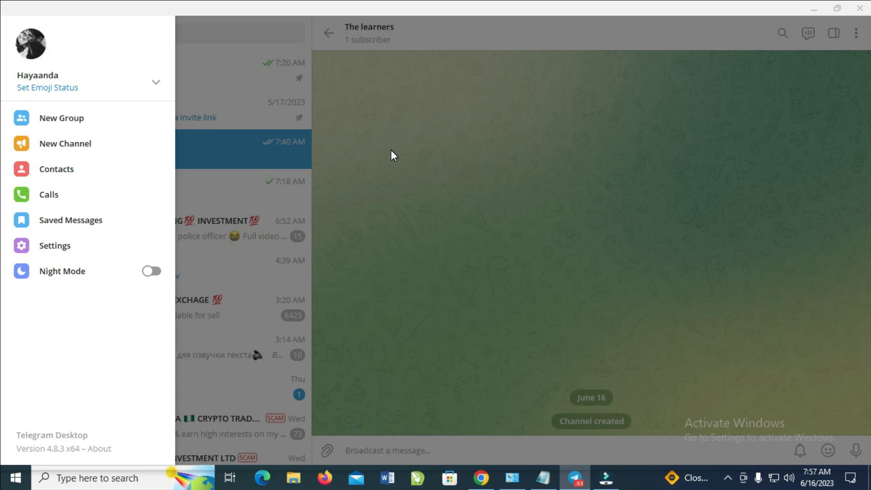
mouse_move(430, 185)
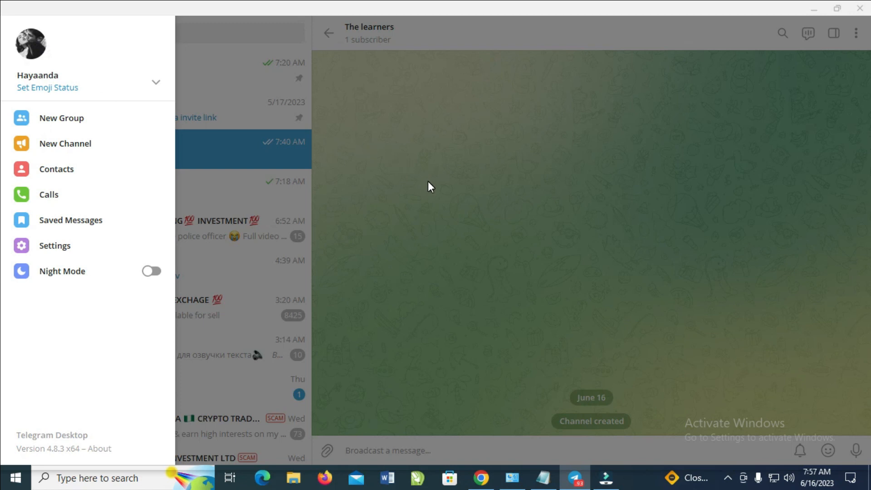